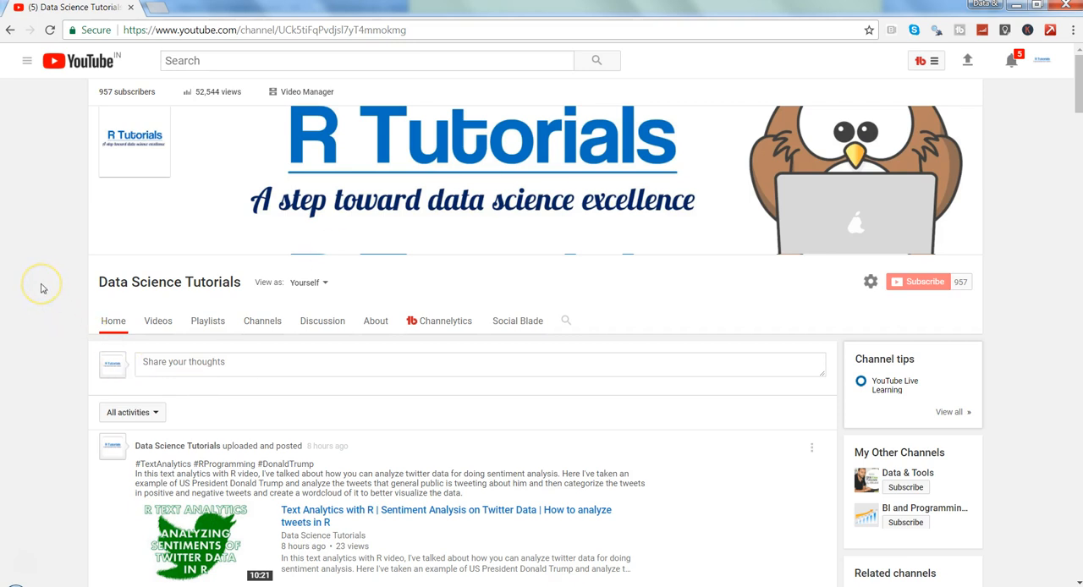
Scroll the Data Science Tutorials channel feed to the 'Sentiment Analysis with R | Part 1 | Basics' video.
{"action": "scroll", "scroll_direction": "down", "scroll_amount": 3}
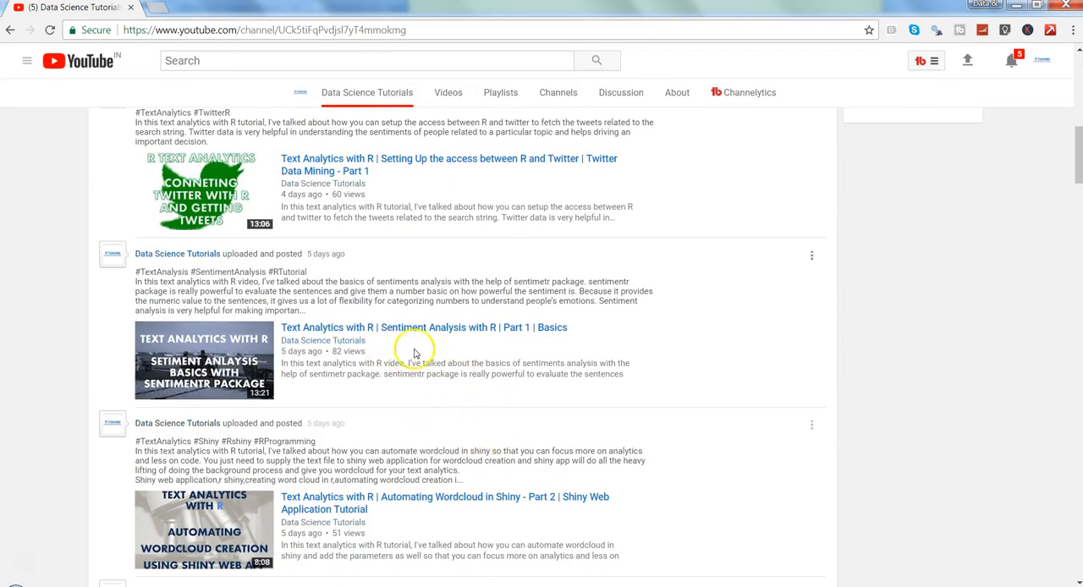
{"action": "mouse_move", "coordinate": [434, 342]}
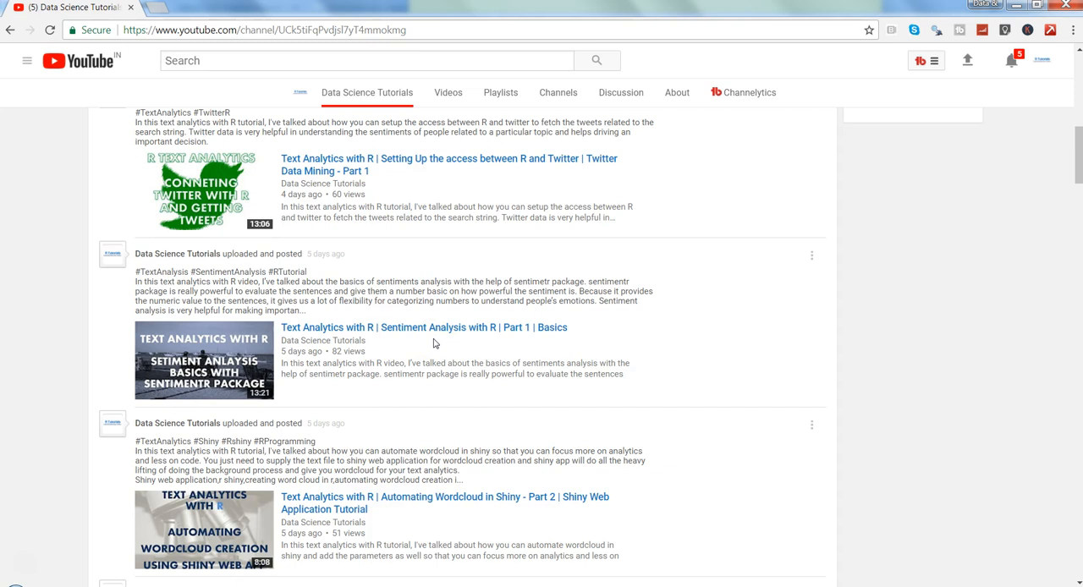
{"action": "mouse_move", "coordinate": [203, 529]}
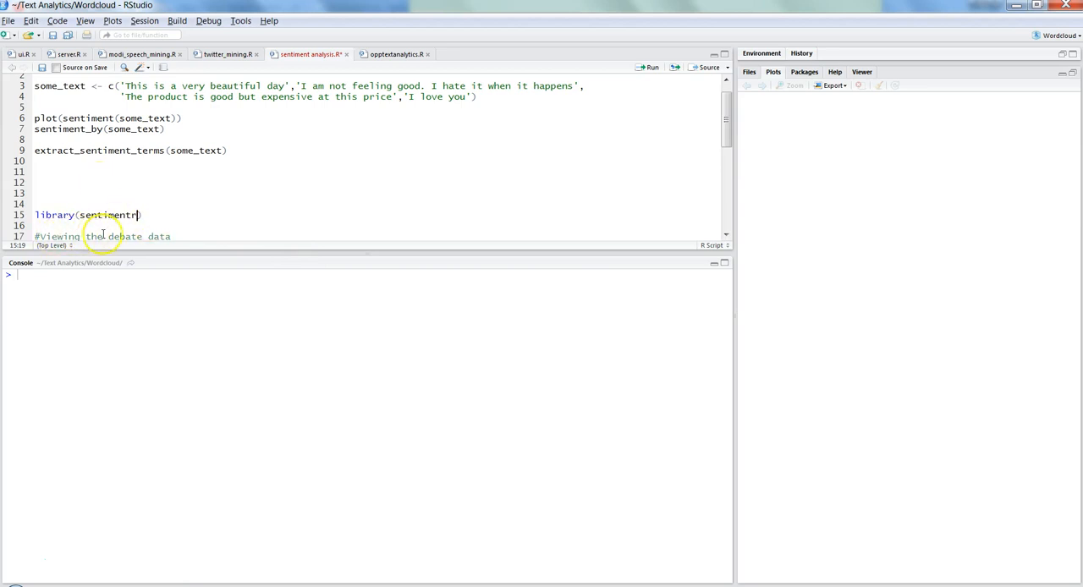
{"action": "mouse_move", "coordinate": [688, 94]}
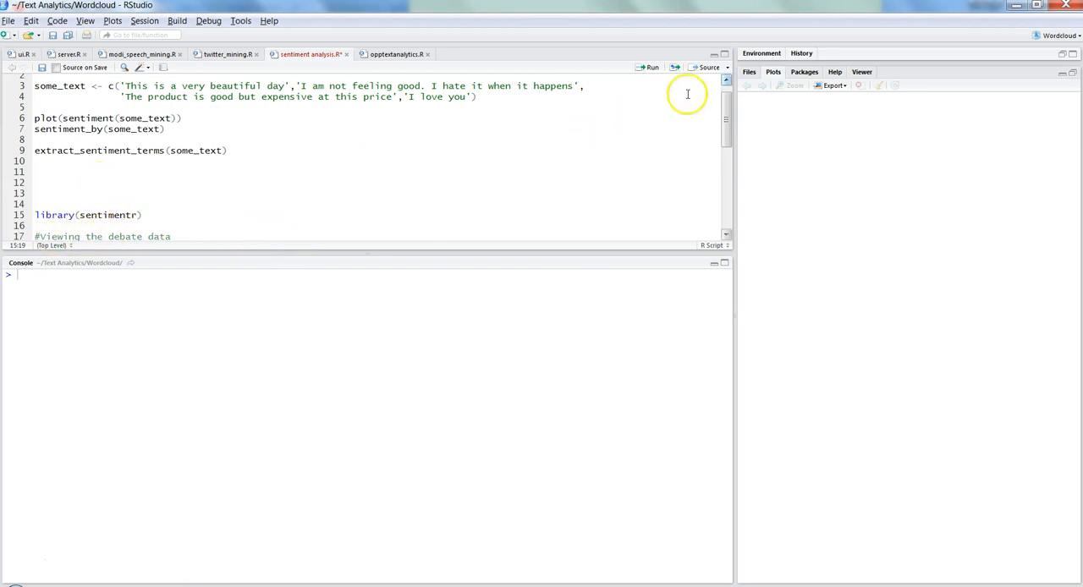
Search installed packages for 'senti' to reach the sentimentr documentation.
{"action": "left_click", "coordinate": [802, 71]}
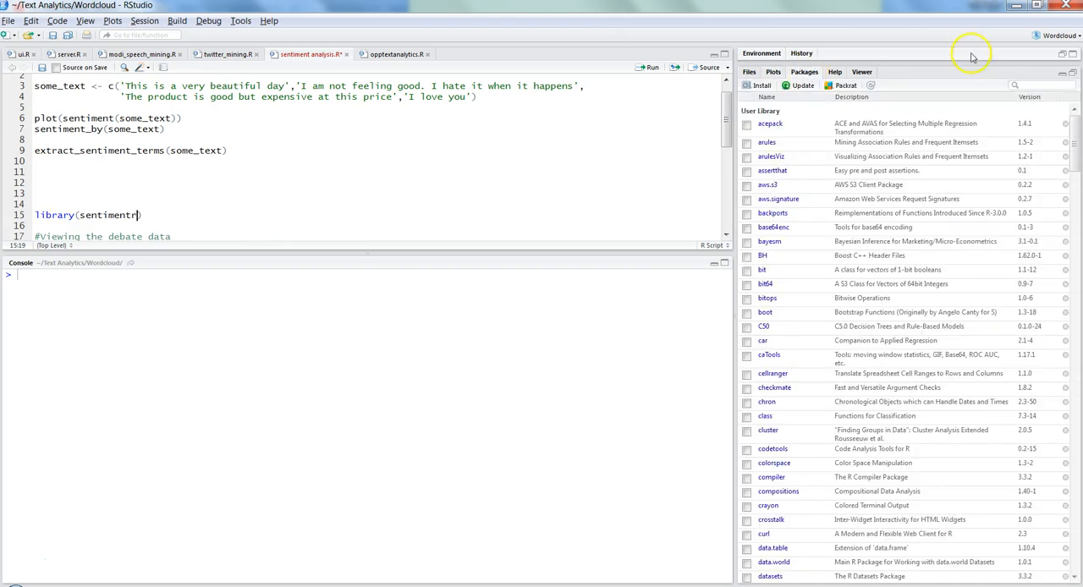
{"action": "type", "text": "senti"}
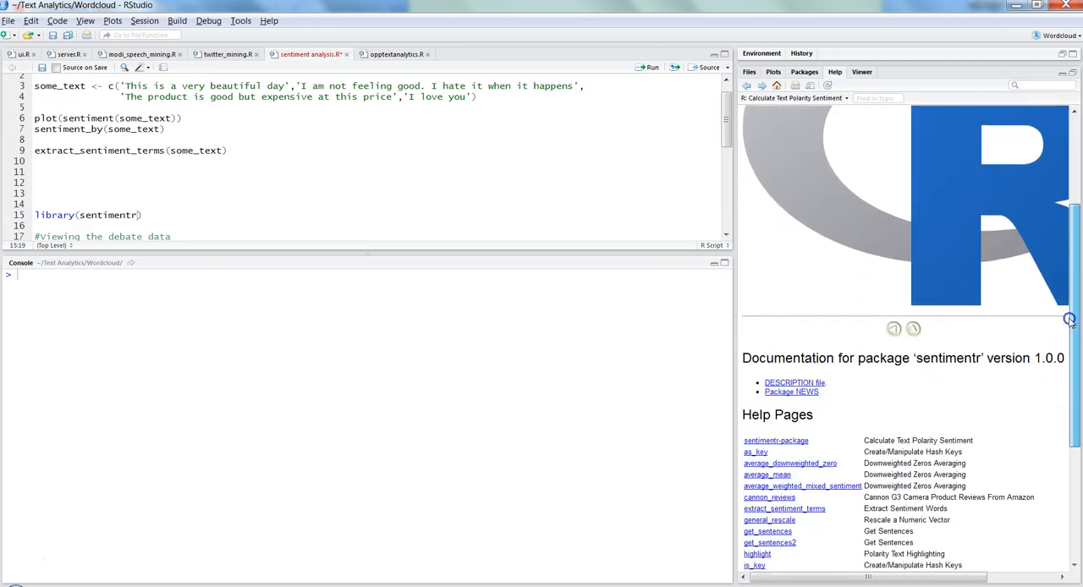
{"action": "scroll", "scroll_direction": "down", "scroll_amount": 3}
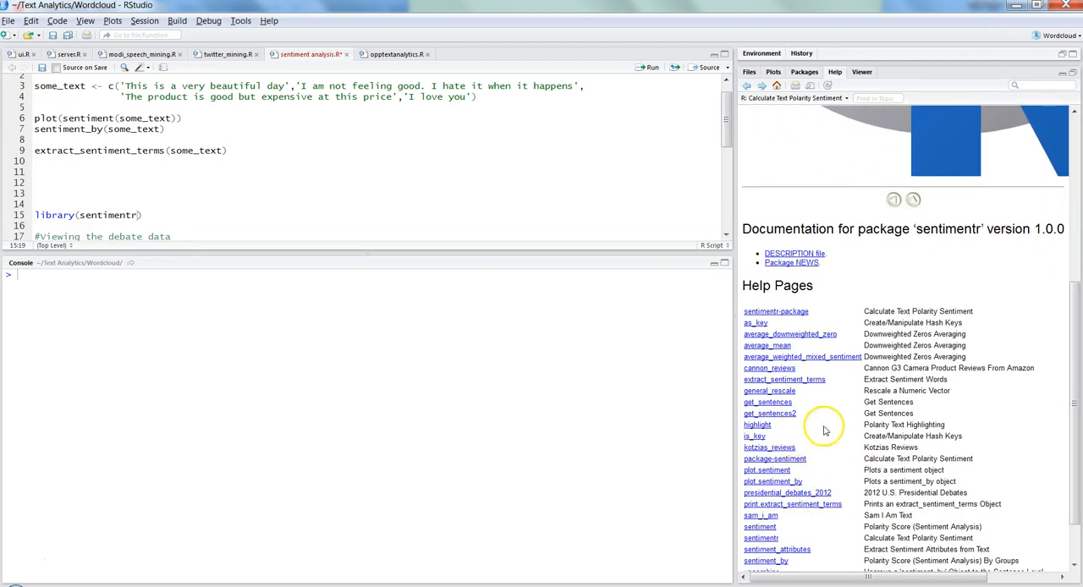
Open the presidential_debates_2012 help page and highlight its description and dialogue and tot variables.
{"action": "left_click", "coordinate": [787, 492]}
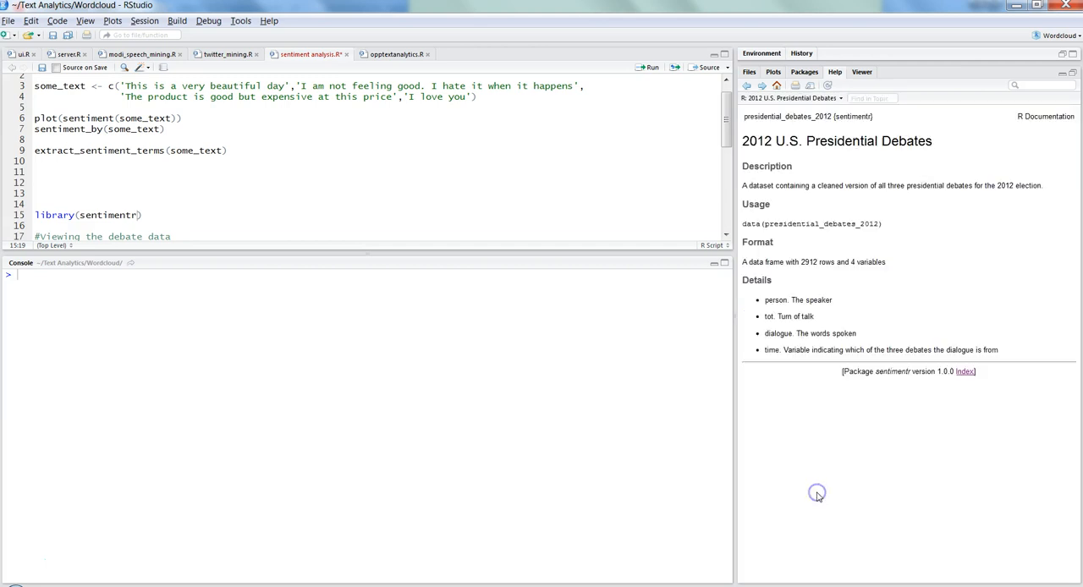
{"action": "double_click", "coordinate": [779, 223]}
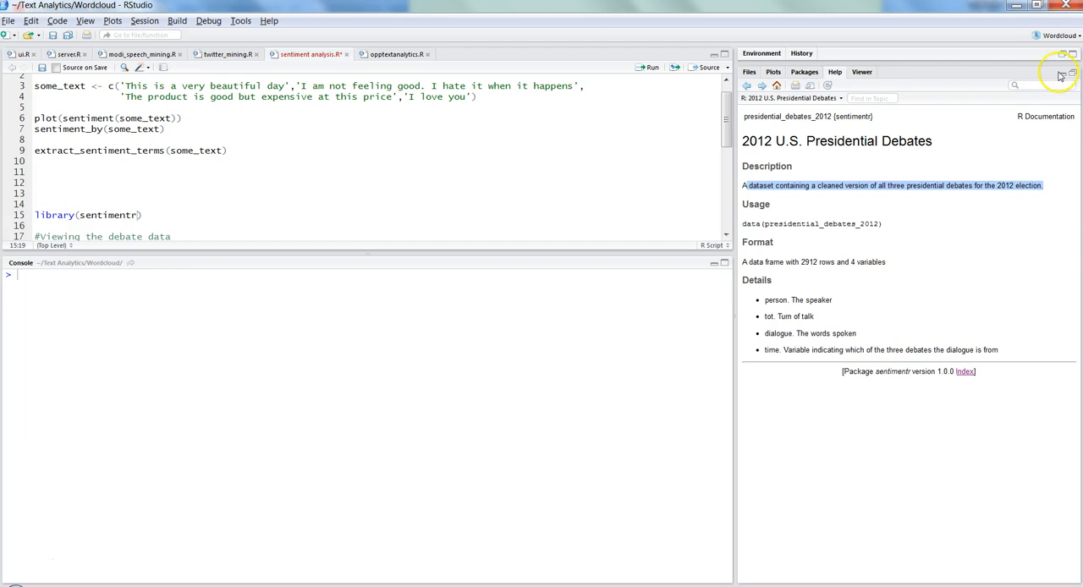
{"action": "mouse_move", "coordinate": [783, 253]}
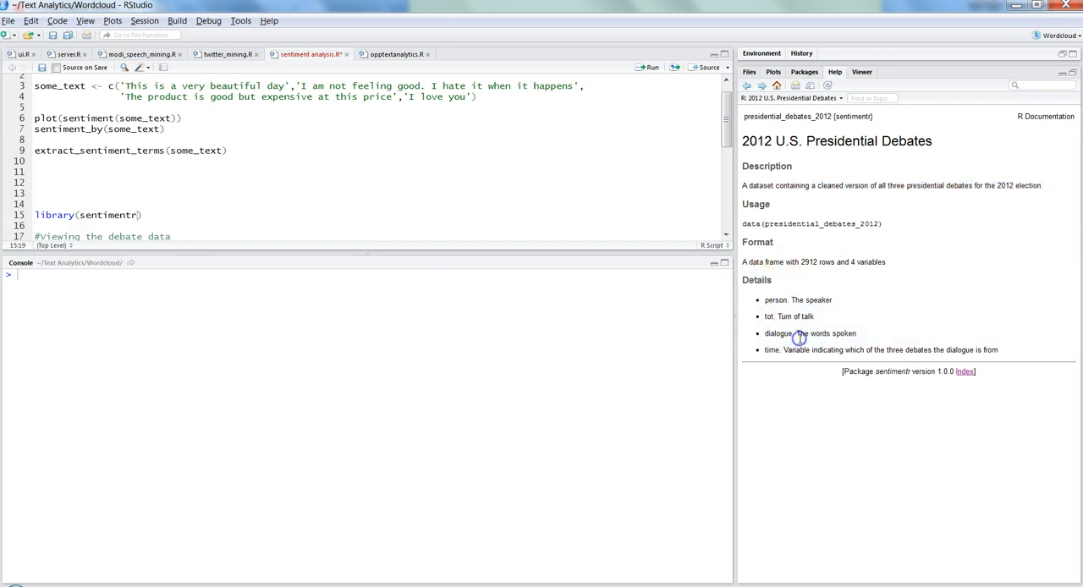
{"action": "double_click", "coordinate": [776, 300]}
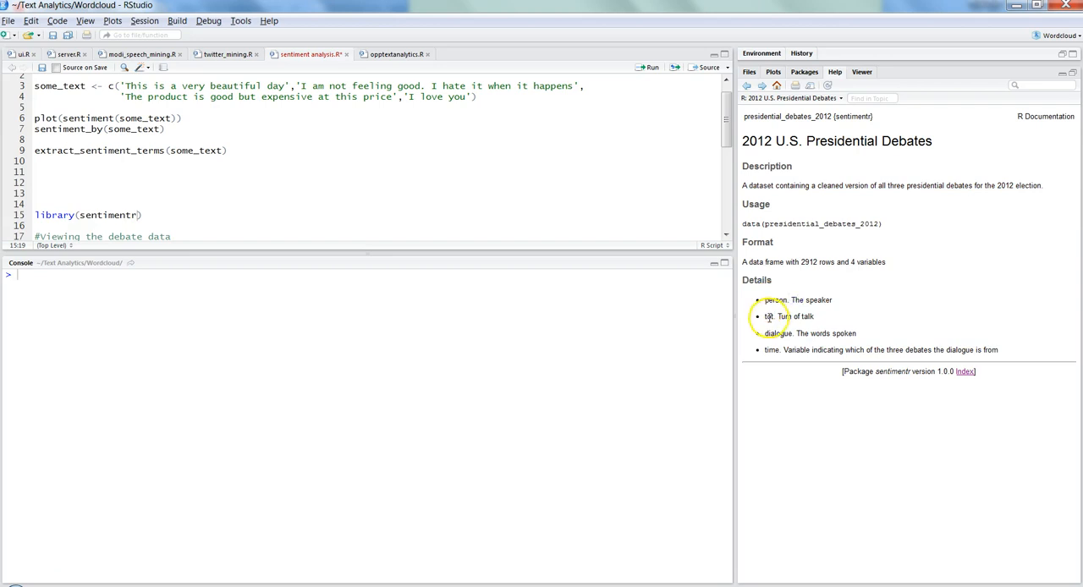
{"action": "double_click", "coordinate": [775, 332]}
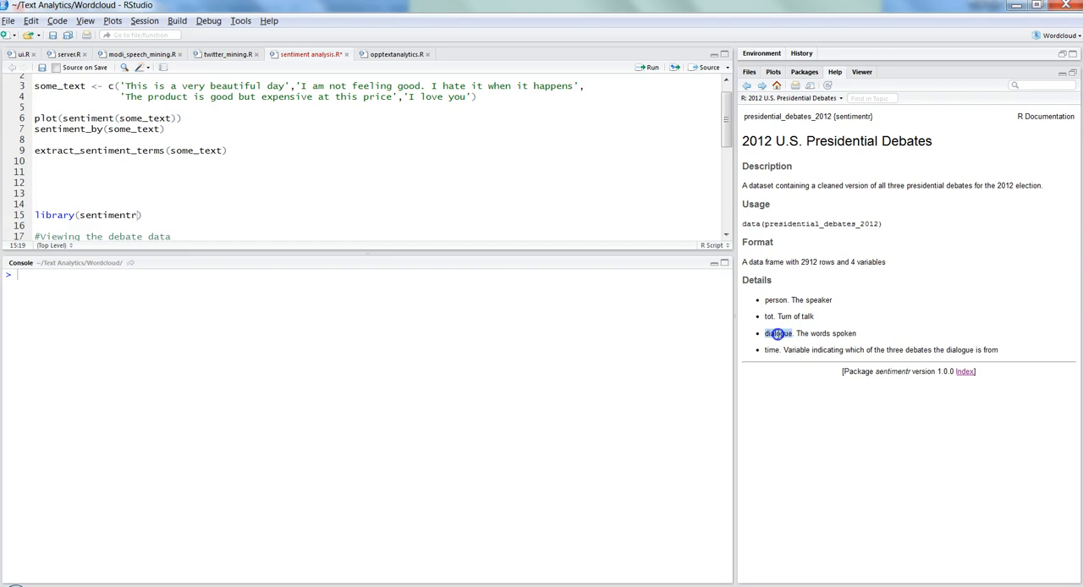
{"action": "double_click", "coordinate": [770, 349]}
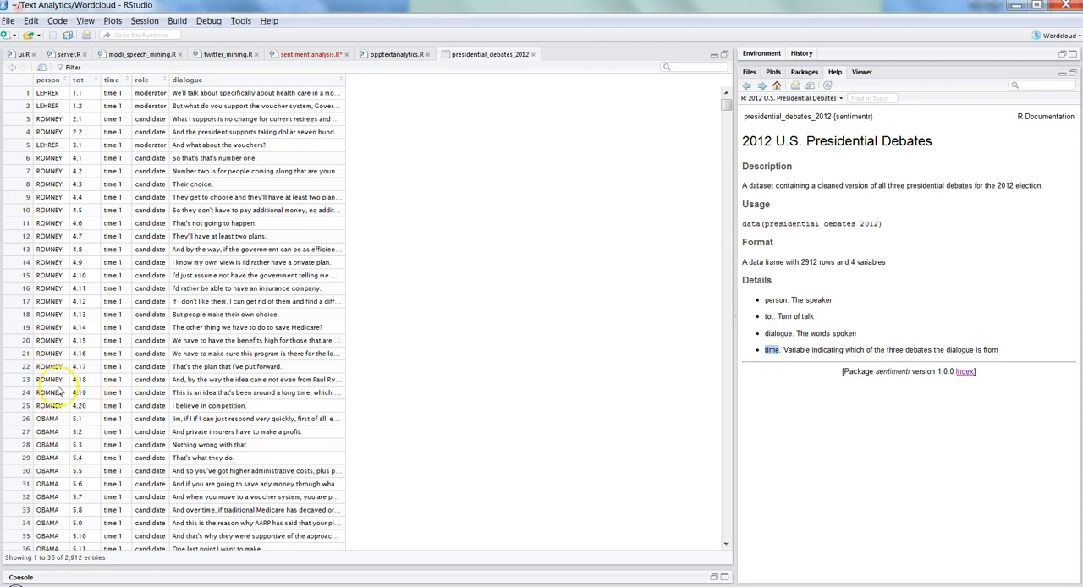
{"action": "mouse_move", "coordinate": [80, 94]}
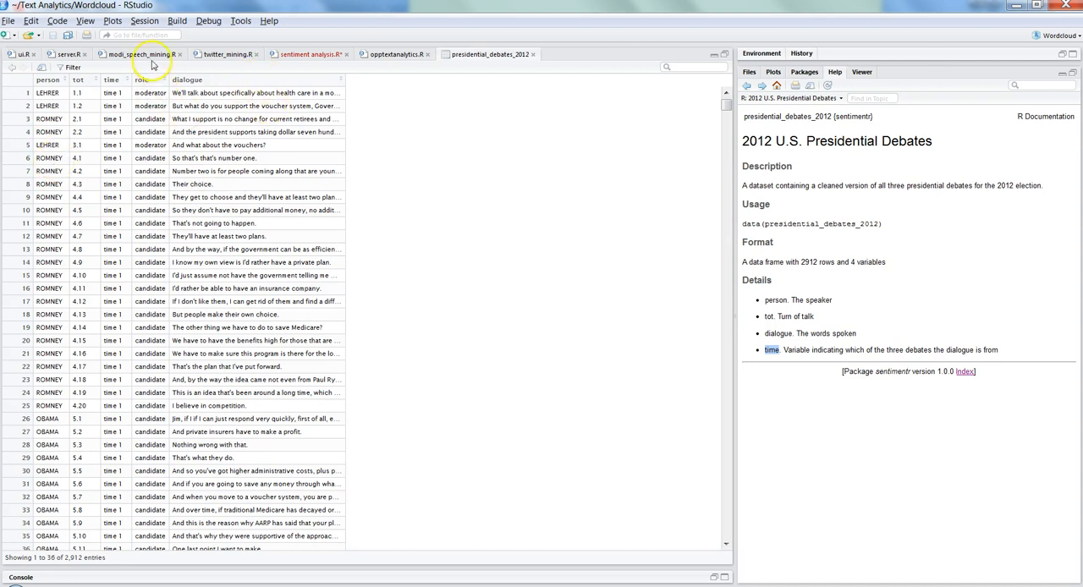
Run line 21, sentiment(presidential_debates_2012$dialogue), storing results in presidential_debate_sentiments.
{"action": "left_click", "coordinate": [307, 54]}
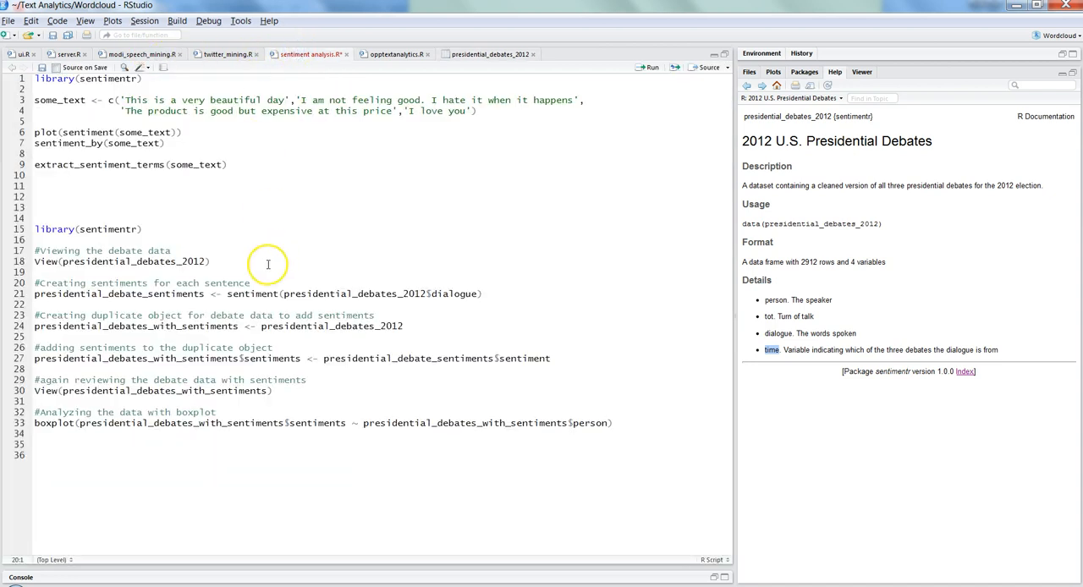
{"action": "mouse_move", "coordinate": [83, 286]}
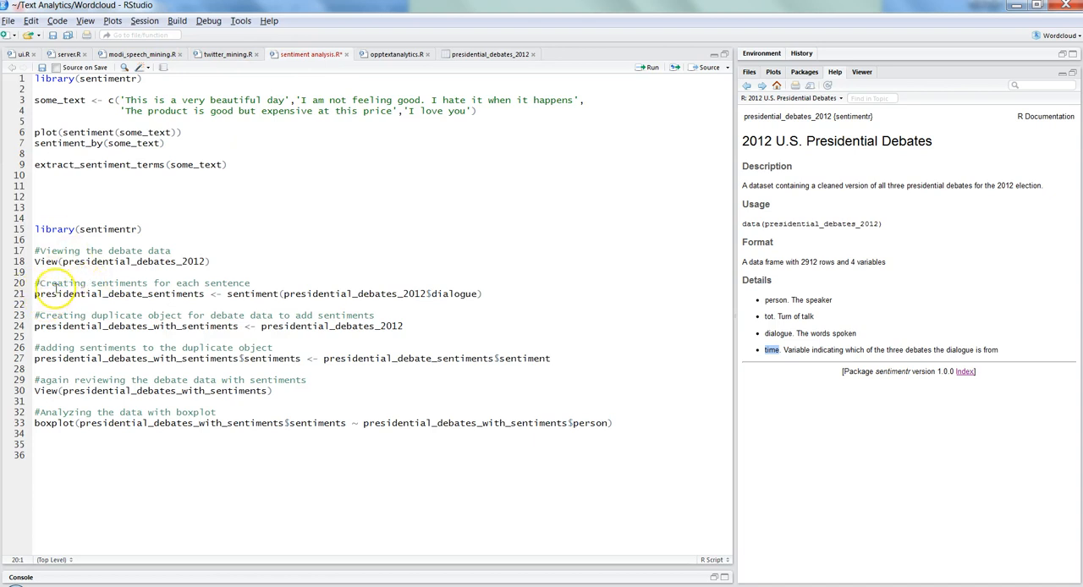
{"action": "left_click", "coordinate": [235, 283]}
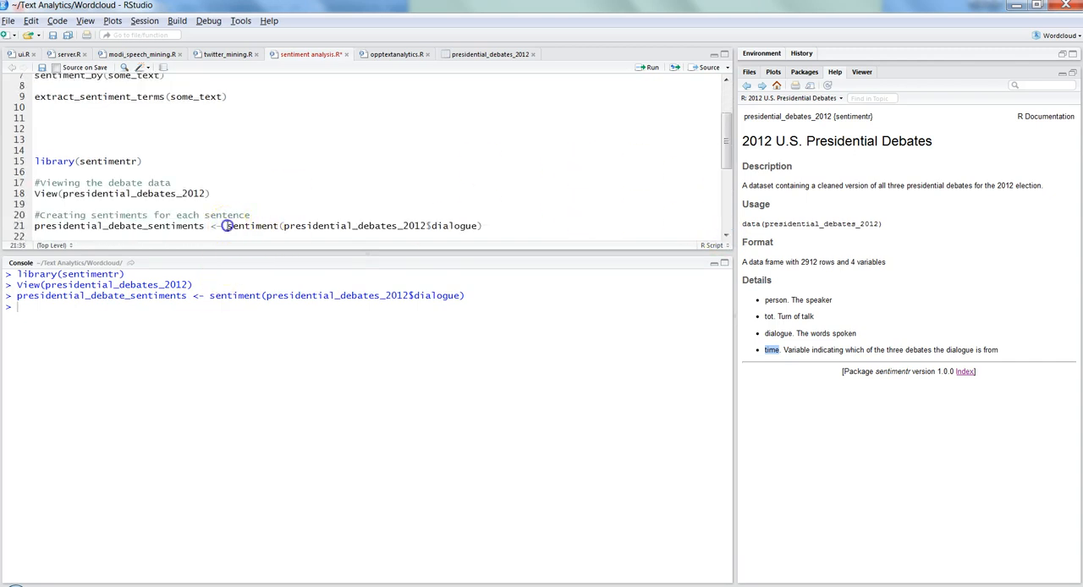
{"action": "double_click", "coordinate": [252, 226]}
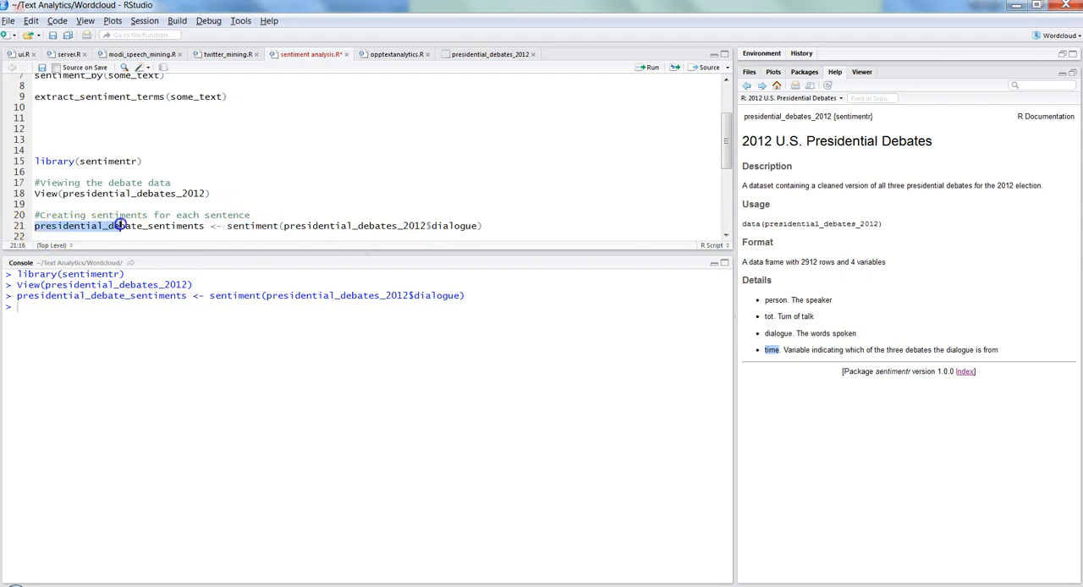
{"action": "left_click_drag", "start_coordinate": [118, 226], "coordinate": [203, 225]}
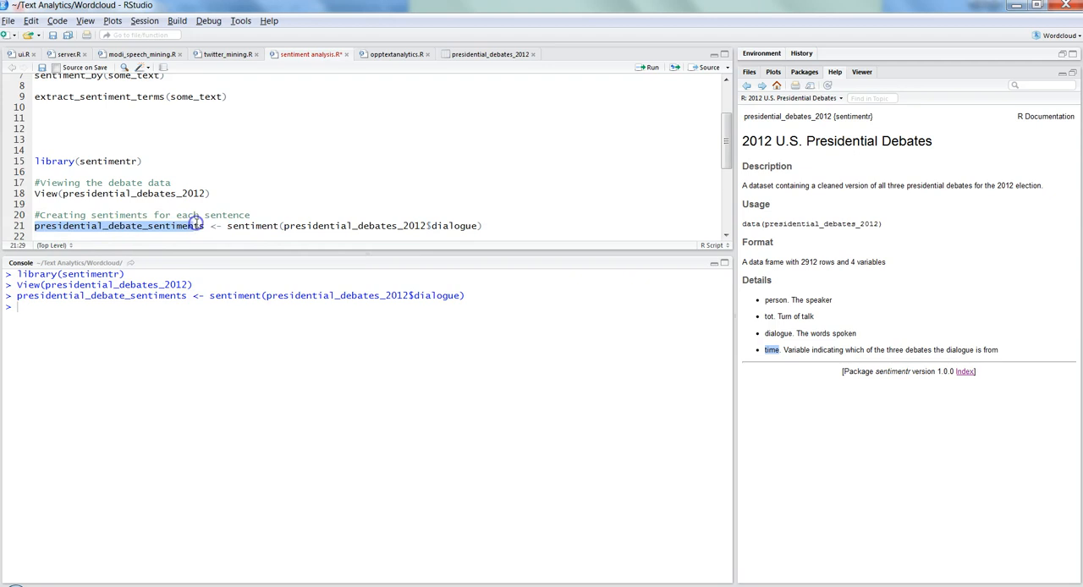
{"action": "double_click", "coordinate": [252, 226]}
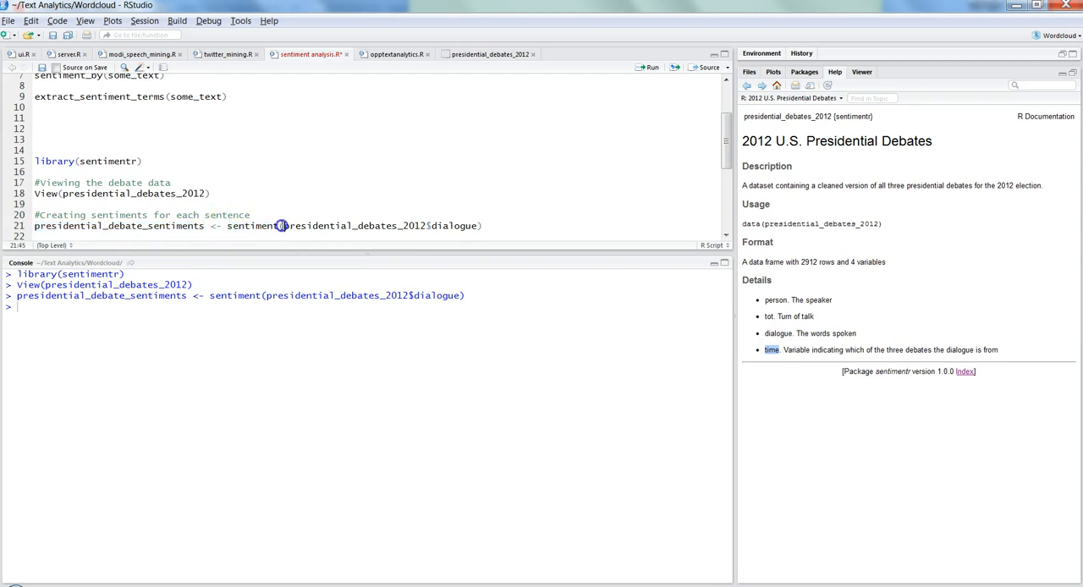
{"action": "double_click", "coordinate": [354, 226]}
{"action": "type", "text": "presidential_debates_with_sentiments <- presidential_debates_2012"}
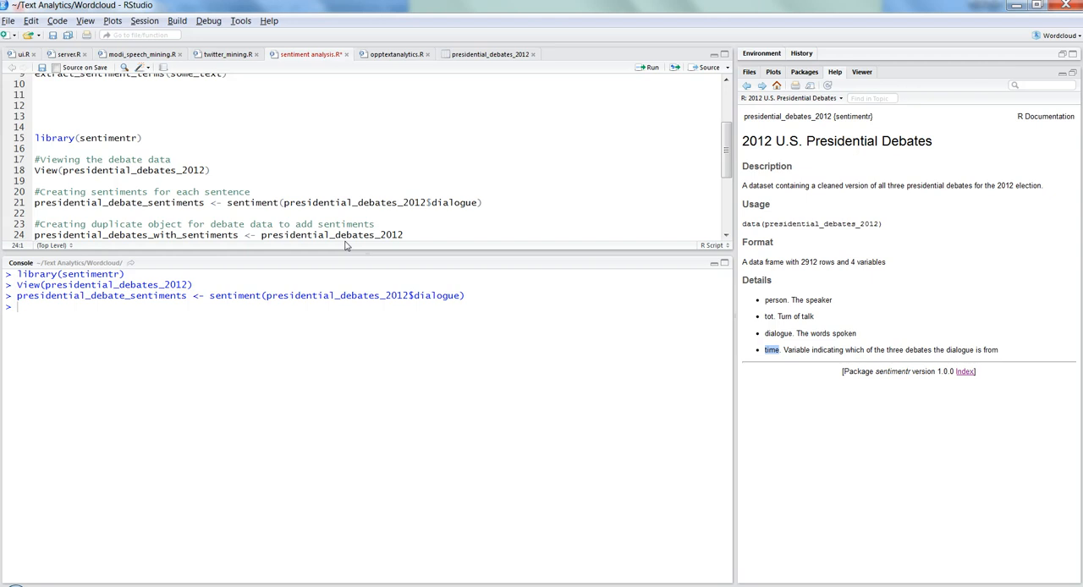
Write the lines copying the debate data and adding presidential_debate_sentiments as a sentiments column.
{"action": "left_click", "coordinate": [36, 235]}
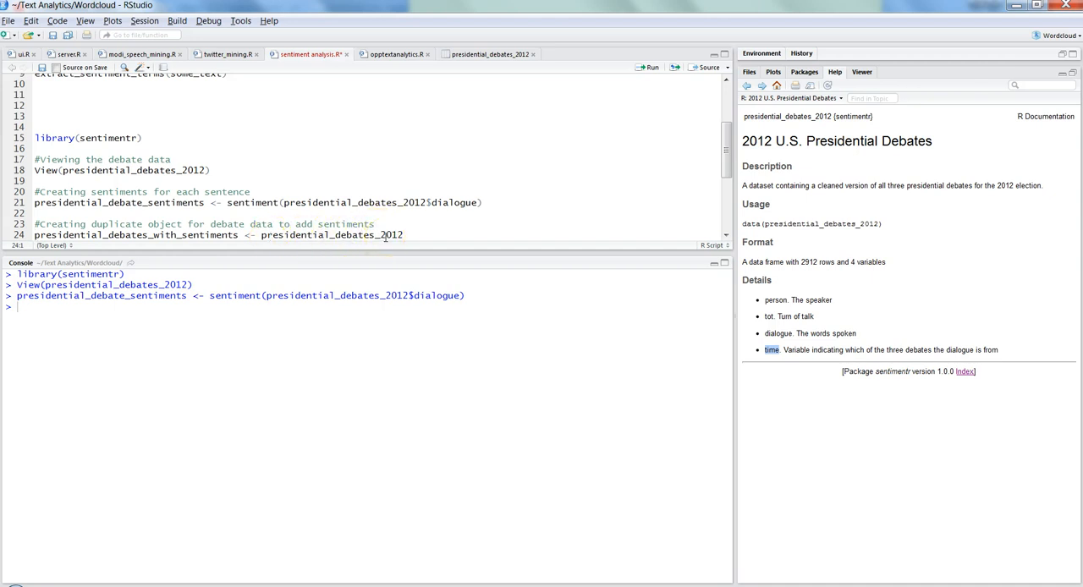
{"action": "mouse_move", "coordinate": [804, 188]}
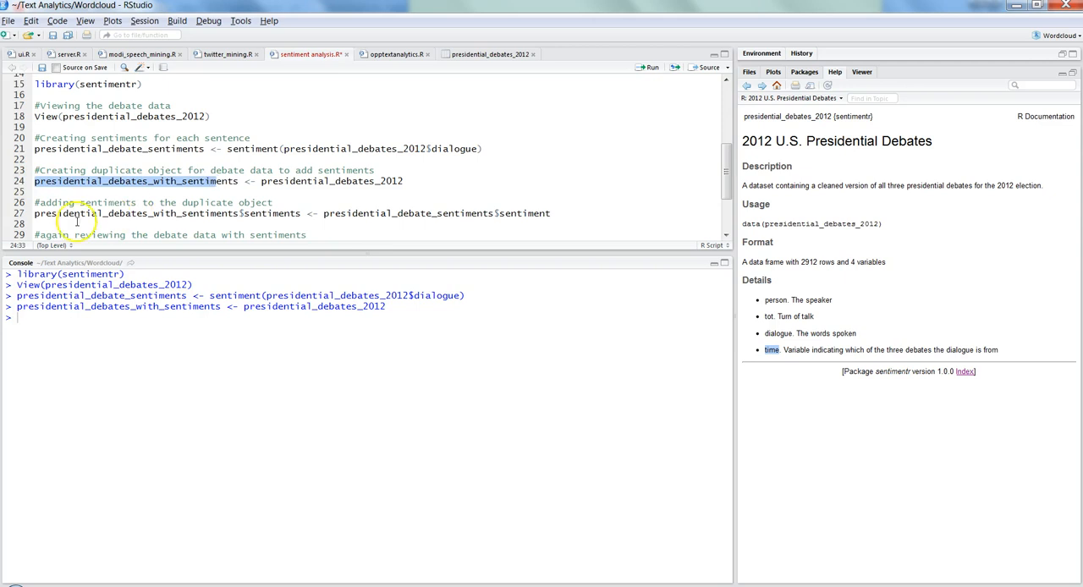
{"action": "left_click", "coordinate": [66, 214]}
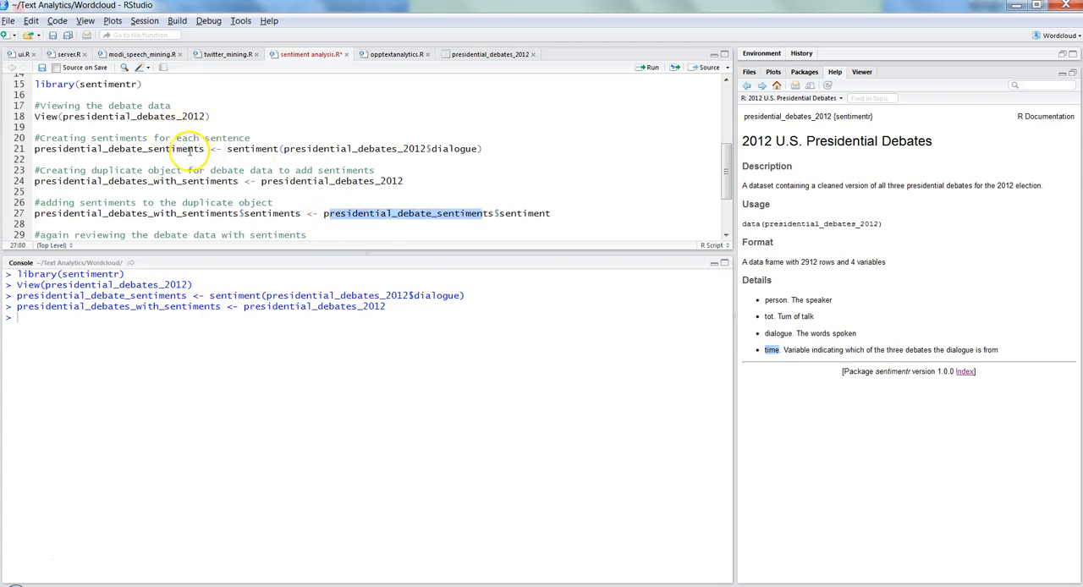
{"action": "left_click", "coordinate": [186, 148]}
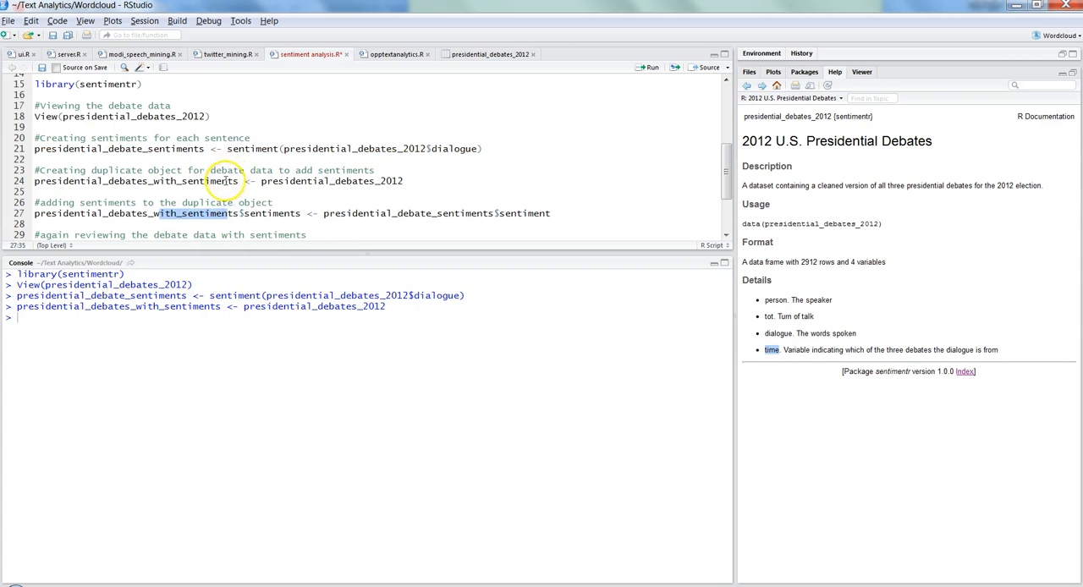
{"action": "double_click", "coordinate": [330, 181]}
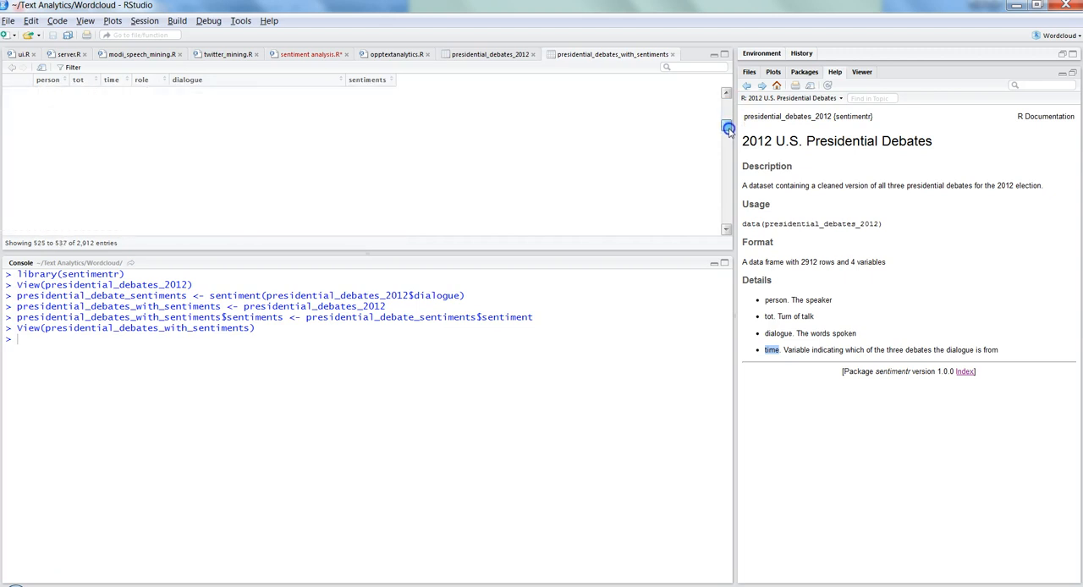
Scroll the presidential_debates_with_sentiments viewer to check the new scores, then return to the script.
{"action": "scroll", "scroll_direction": "down", "scroll_amount": 3}
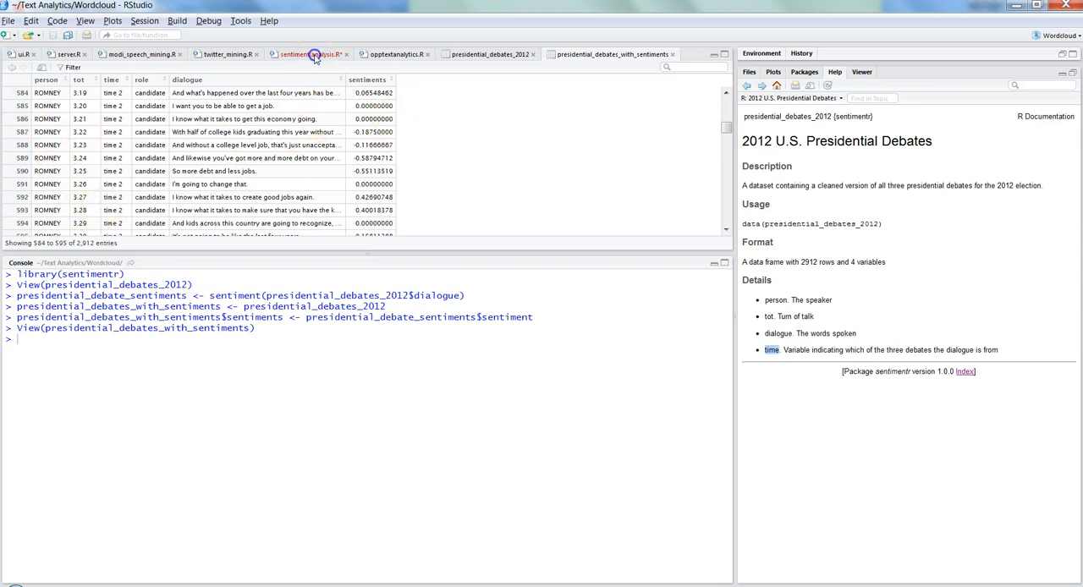
{"action": "left_click", "coordinate": [309, 54]}
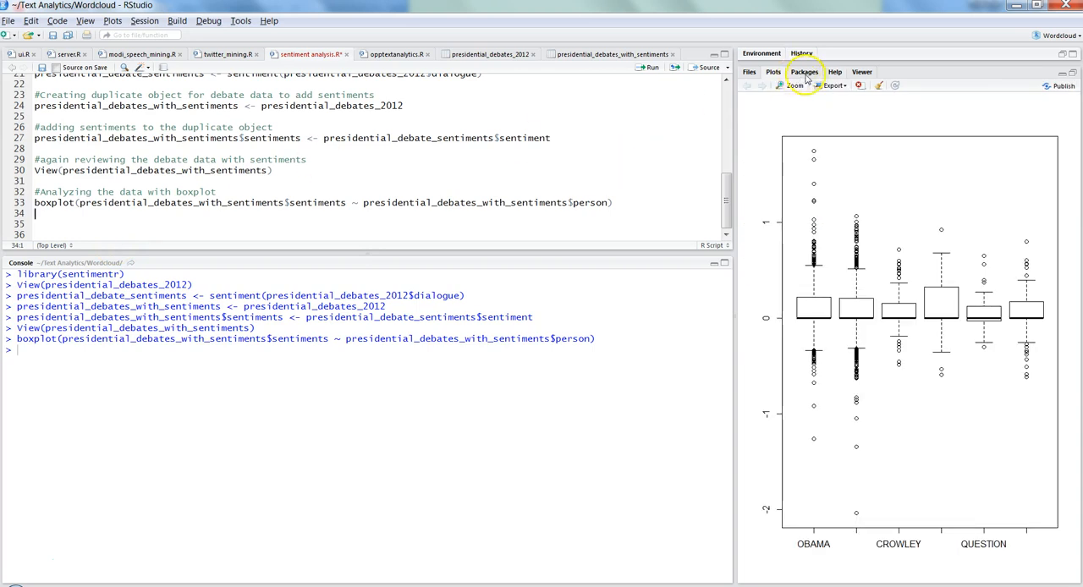
Enlarge the per-speaker sentiment boxplot in a separate zoom window.
{"action": "left_click", "coordinate": [791, 85]}
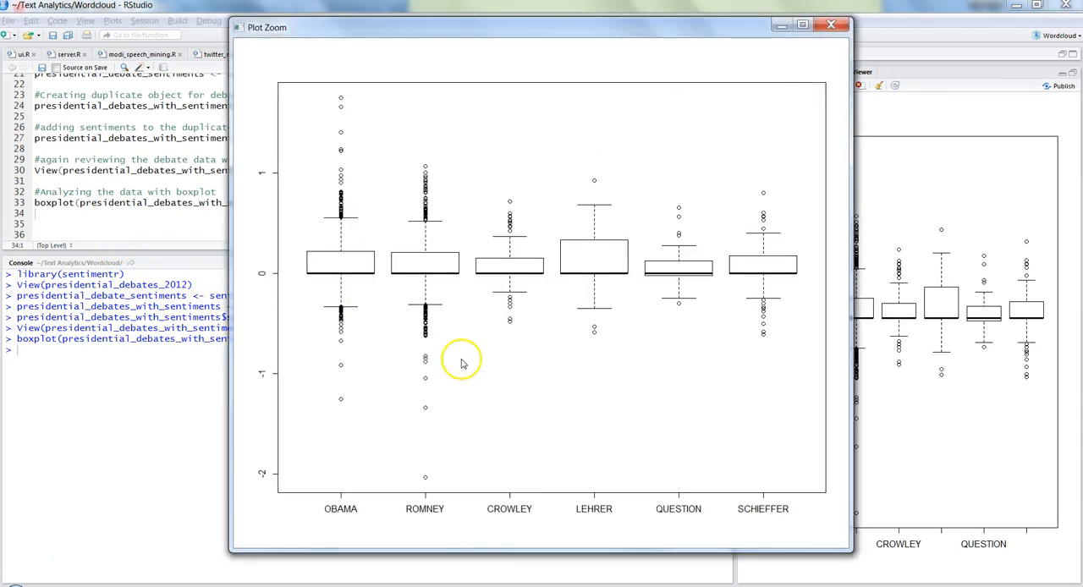
{"action": "mouse_move", "coordinate": [353, 508]}
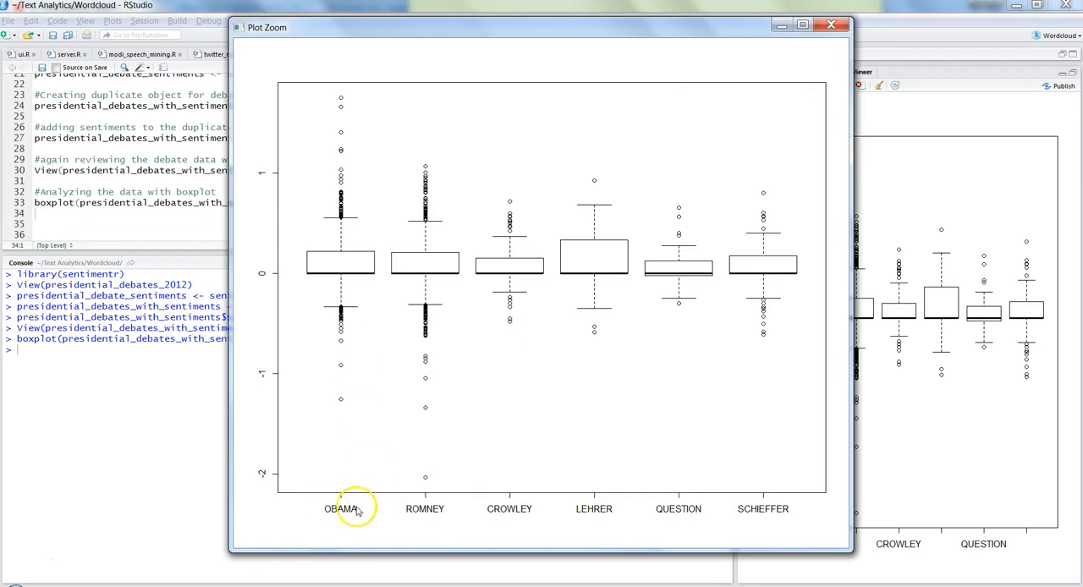
{"action": "mouse_move", "coordinate": [439, 515]}
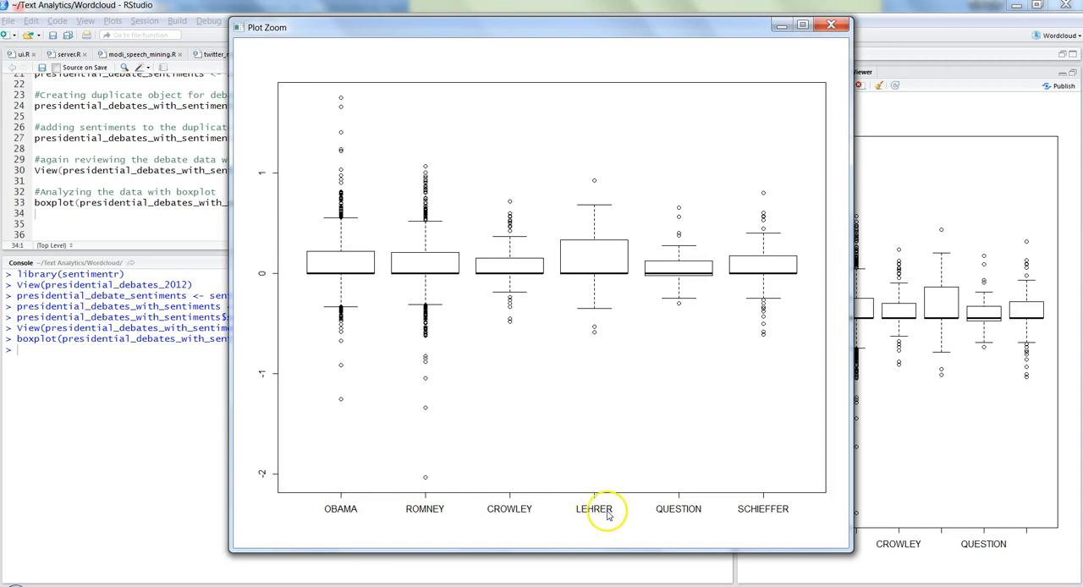
{"action": "mouse_move", "coordinate": [690, 516]}
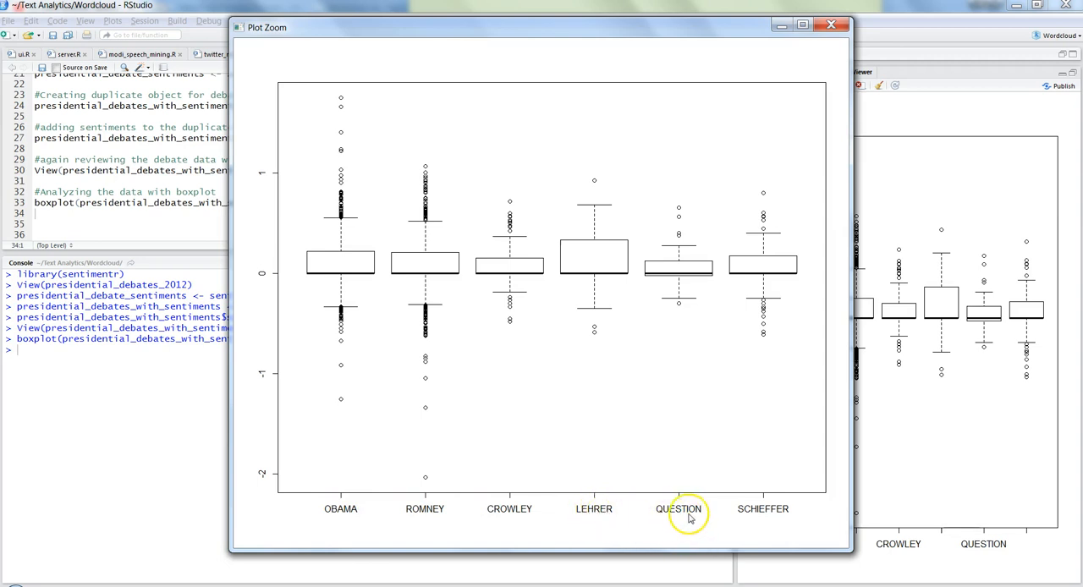
{"action": "mouse_move", "coordinate": [341, 317]}
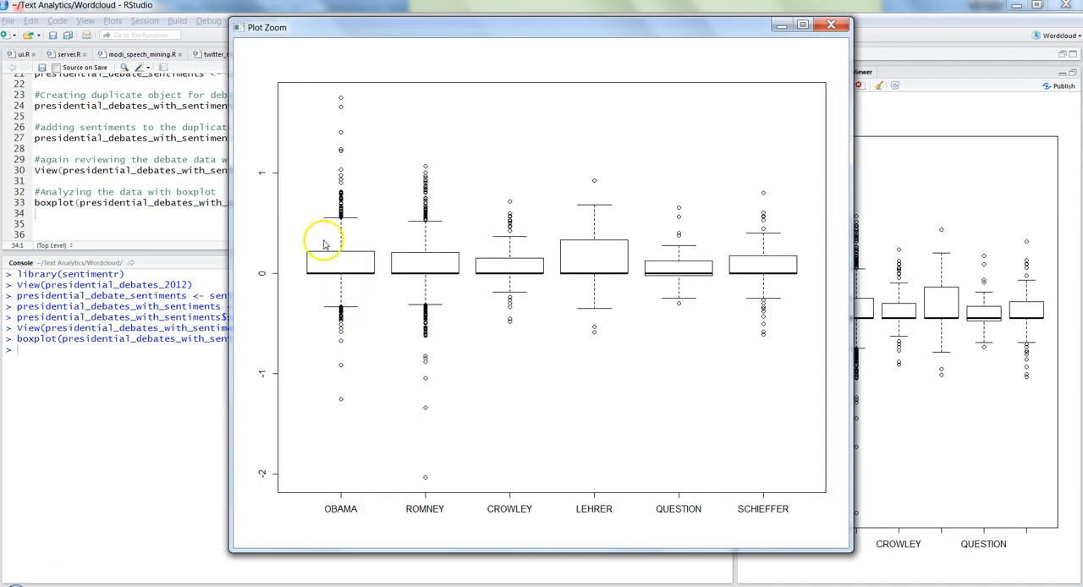
{"action": "mouse_move", "coordinate": [341, 453]}
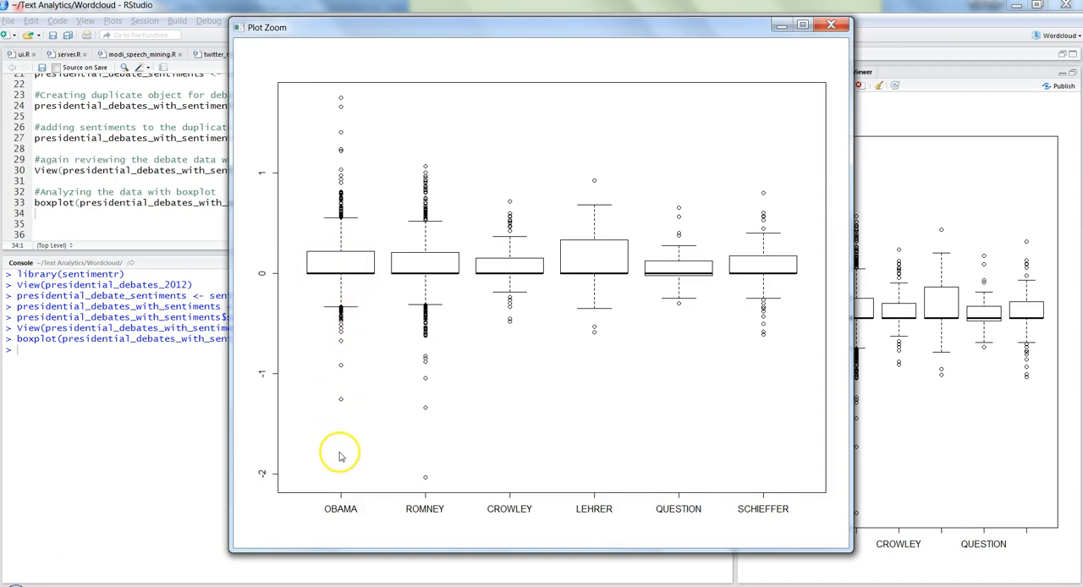
{"action": "mouse_move", "coordinate": [351, 426]}
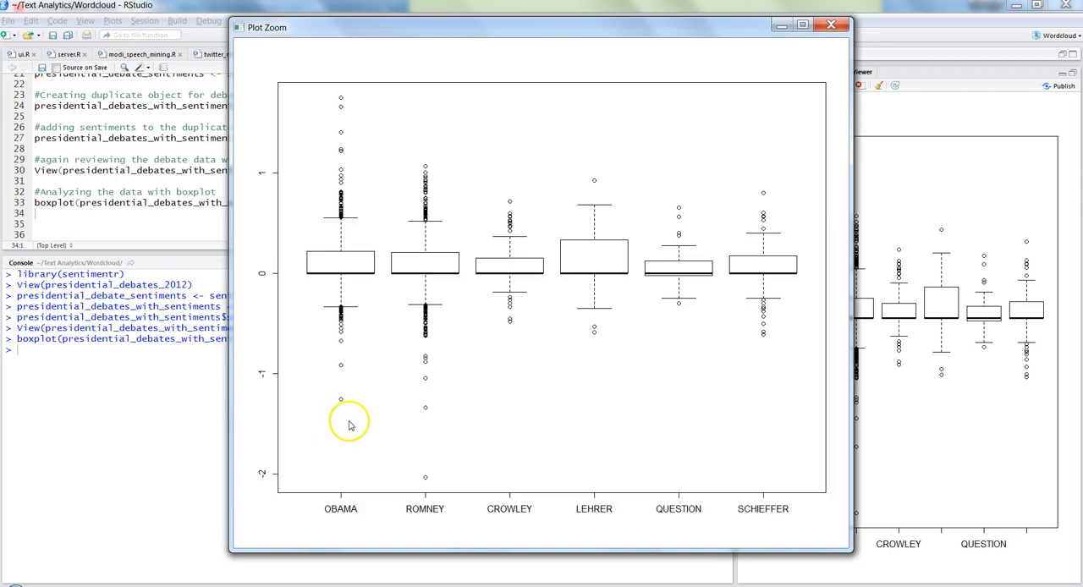
{"action": "mouse_move", "coordinate": [364, 468]}
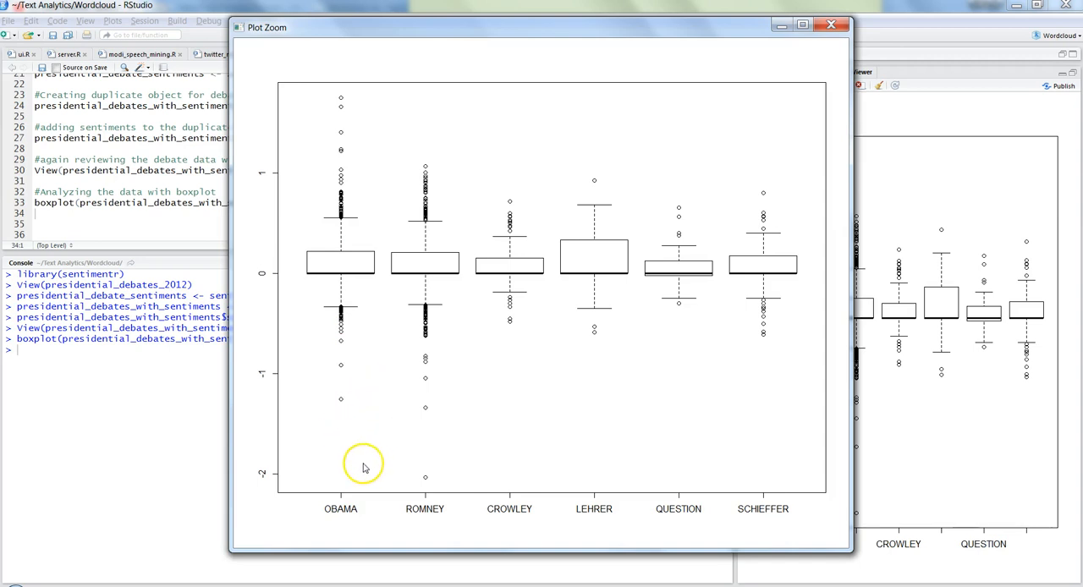
{"action": "mouse_move", "coordinate": [426, 483]}
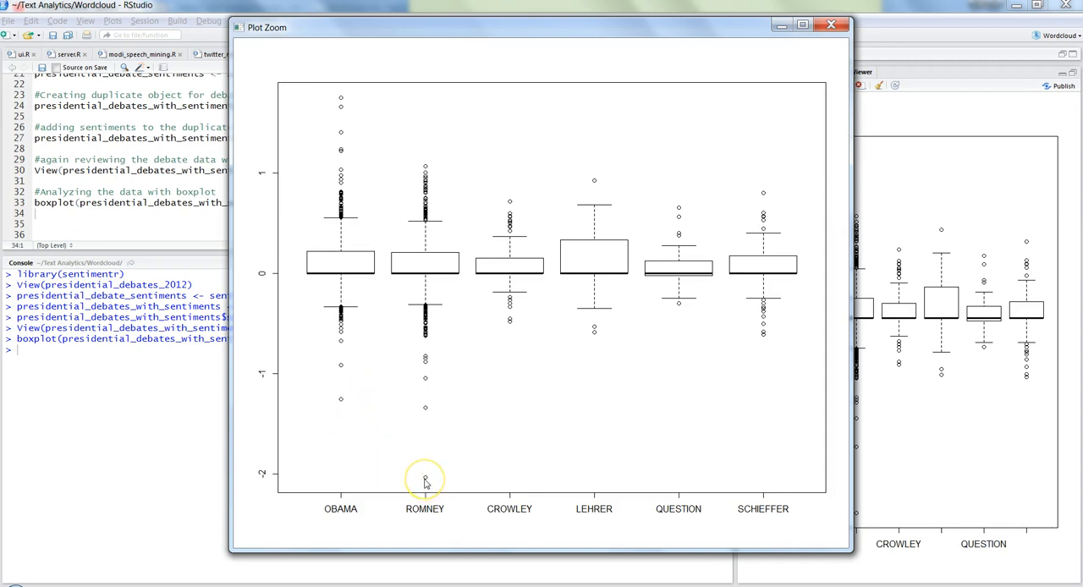
{"action": "mouse_move", "coordinate": [355, 401]}
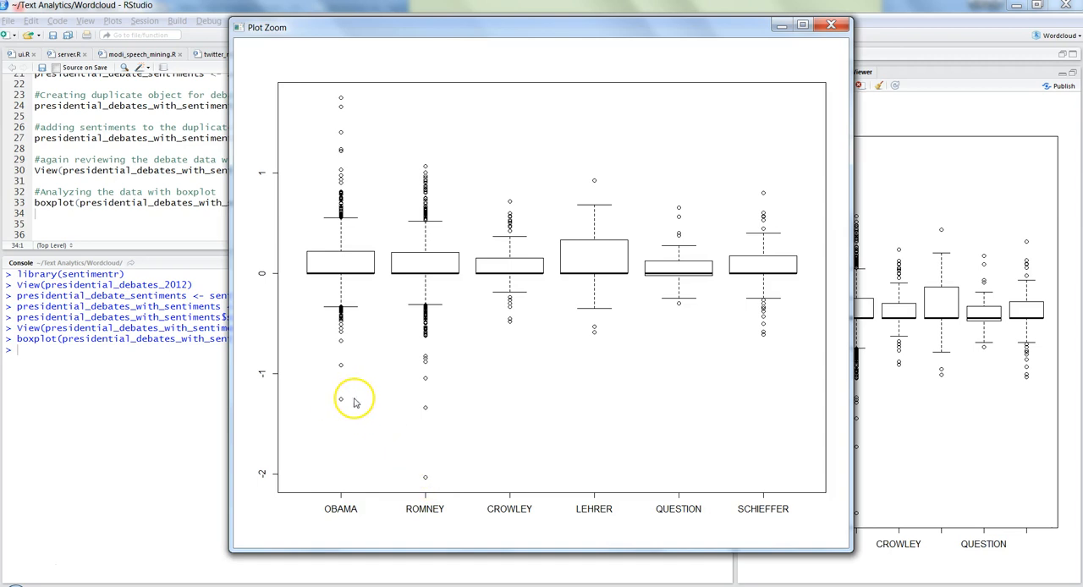
{"action": "mouse_move", "coordinate": [303, 396]}
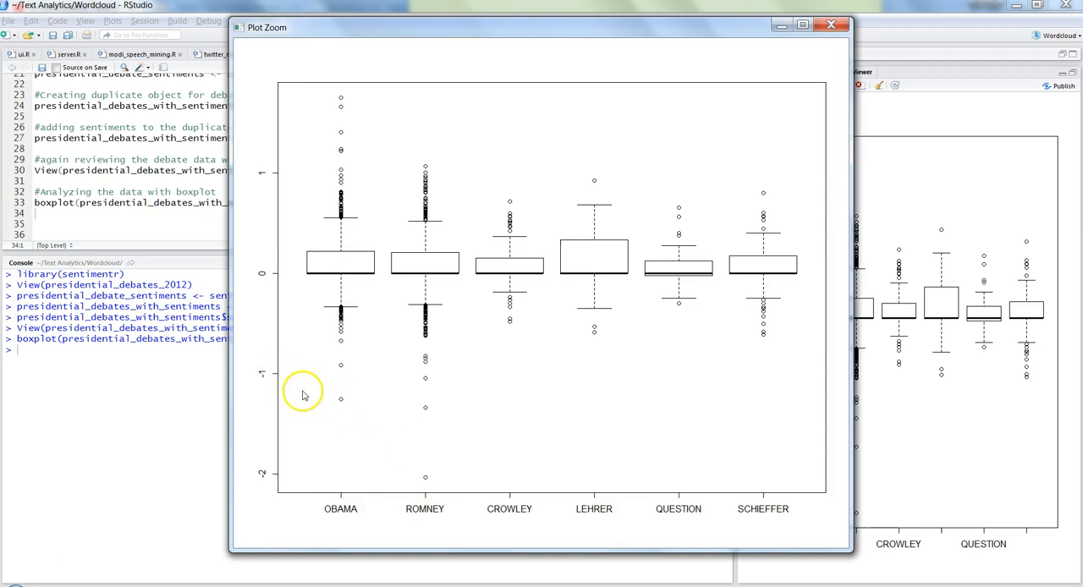
{"action": "mouse_move", "coordinate": [353, 411]}
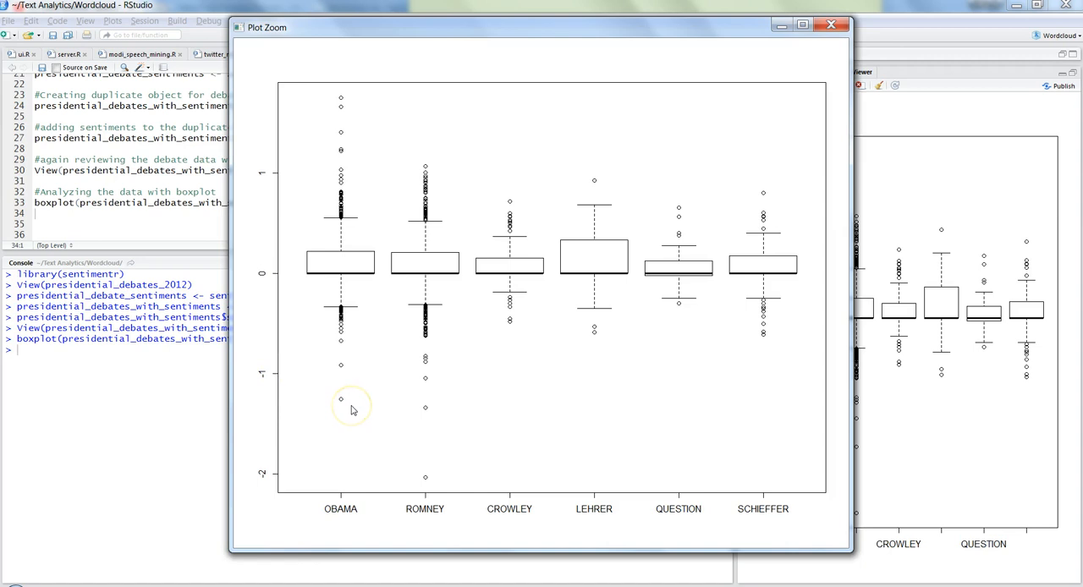
{"action": "mouse_move", "coordinate": [333, 153]}
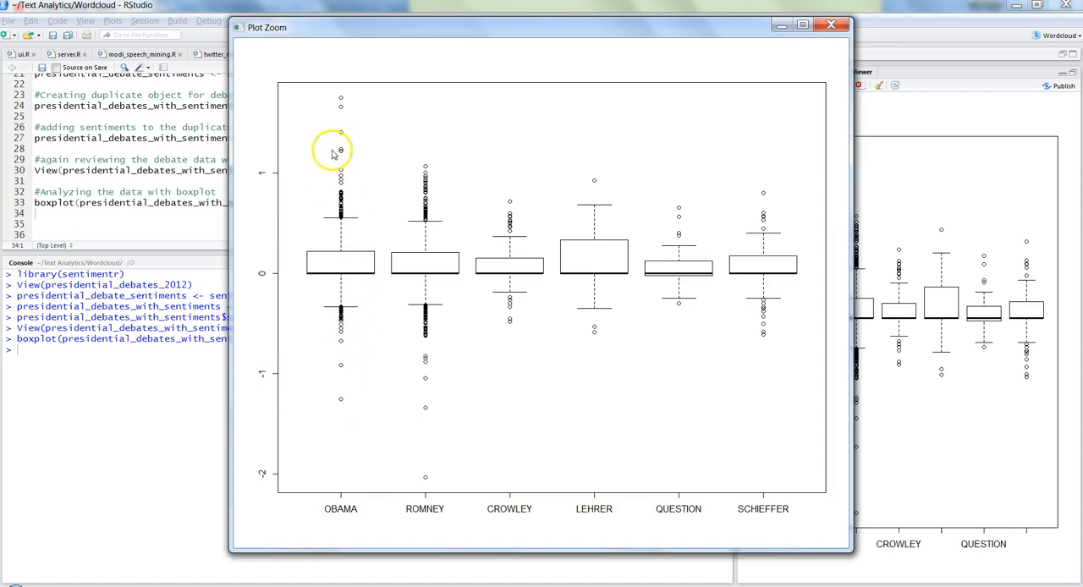
{"action": "mouse_move", "coordinate": [374, 224]}
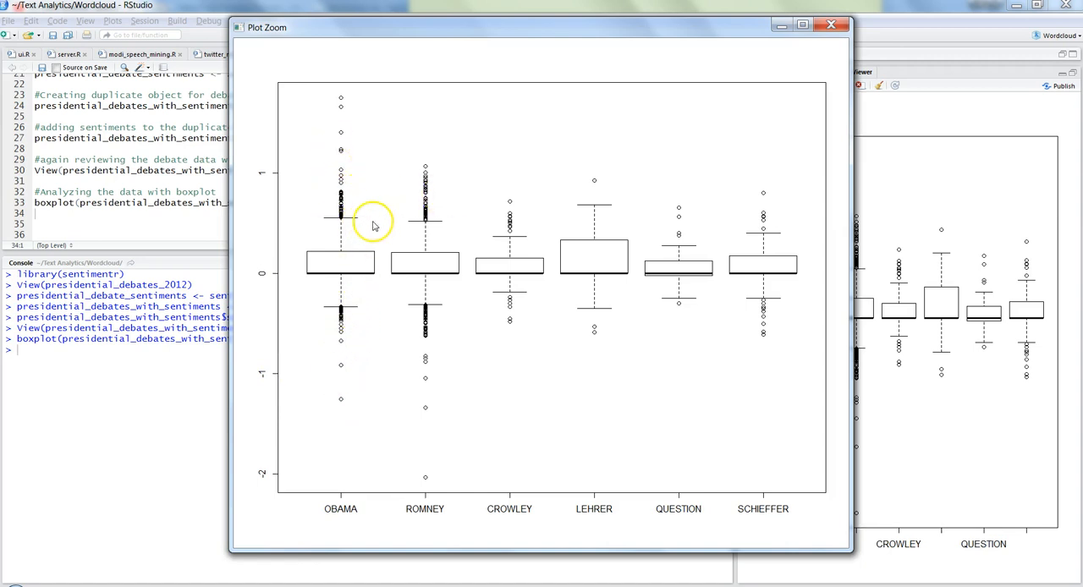
{"action": "mouse_move", "coordinate": [320, 166]}
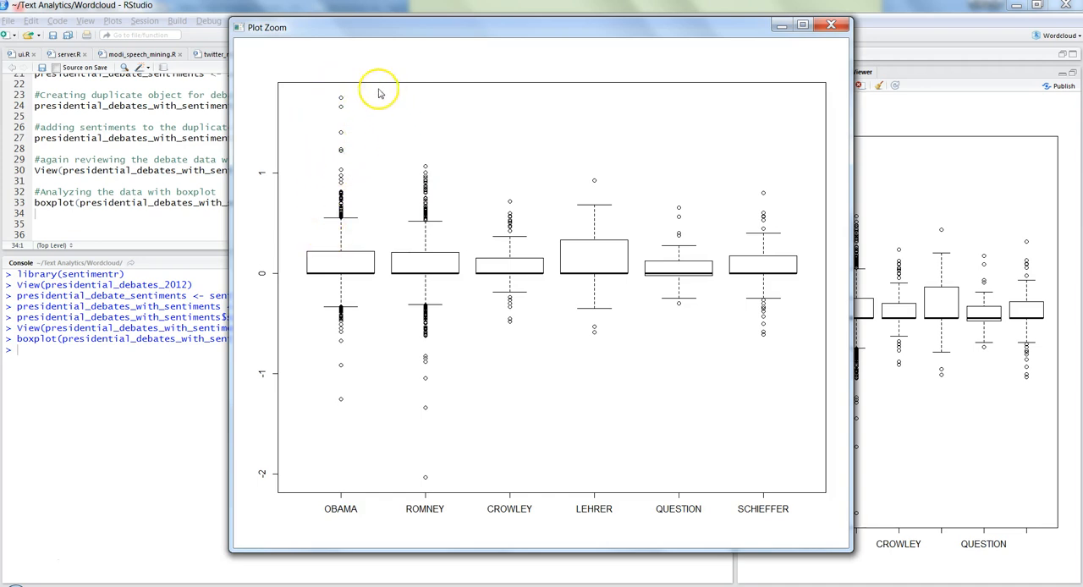
{"action": "mouse_move", "coordinate": [369, 124]}
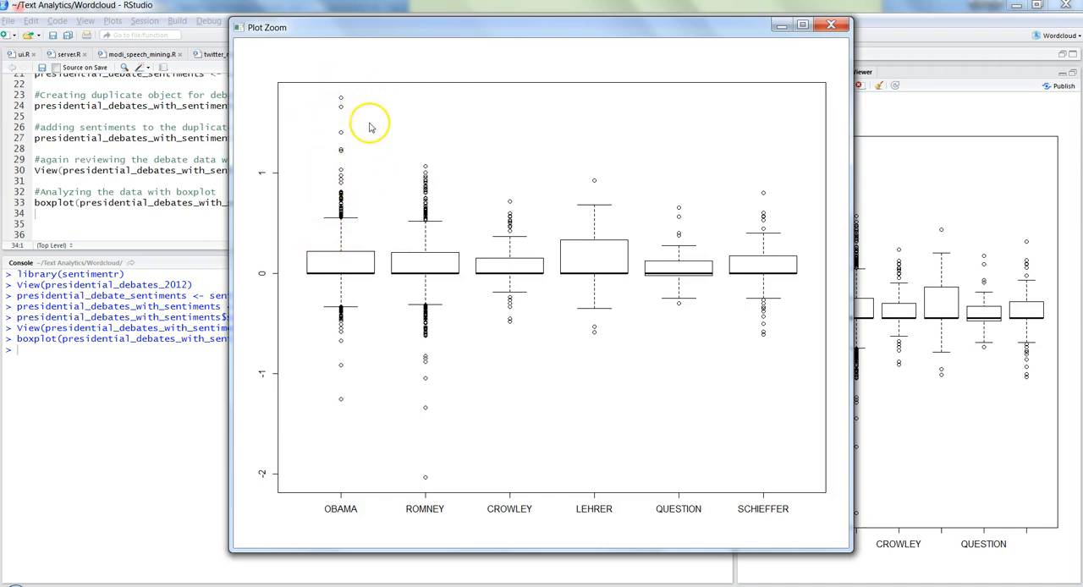
{"action": "mouse_move", "coordinate": [462, 201]}
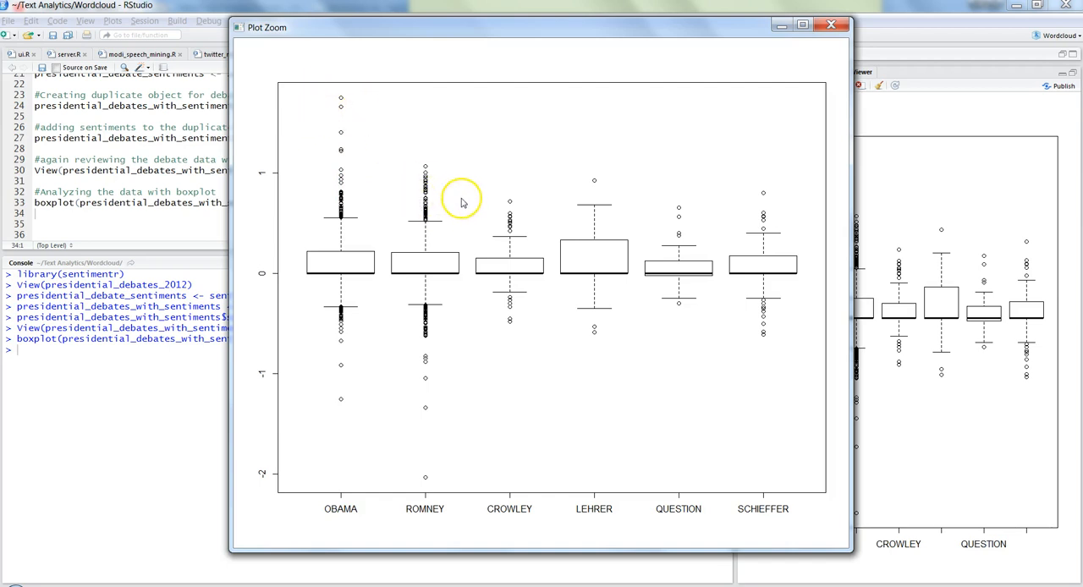
{"action": "mouse_move", "coordinate": [672, 231]}
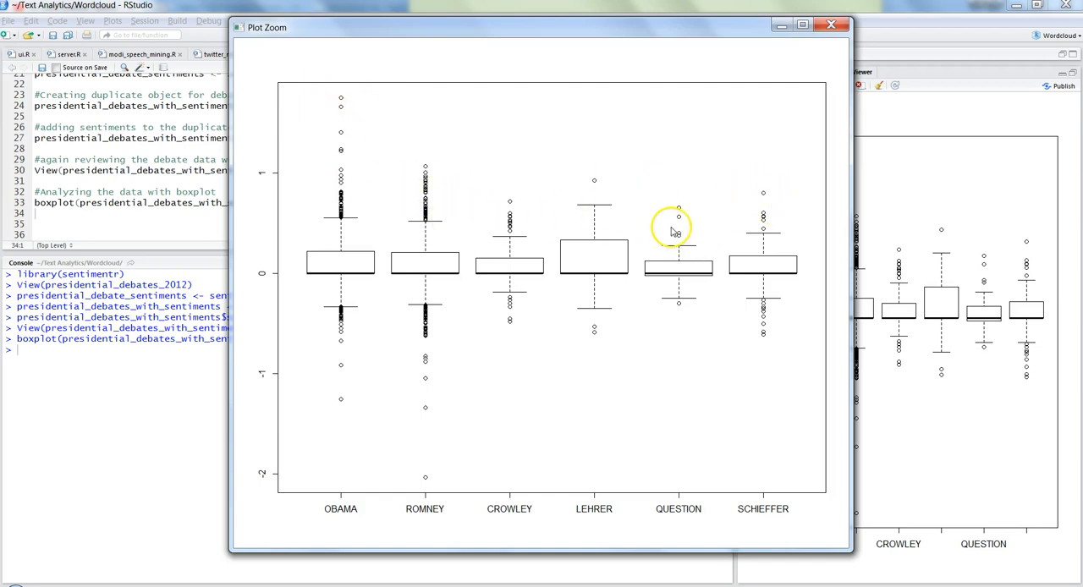
{"action": "mouse_move", "coordinate": [489, 254]}
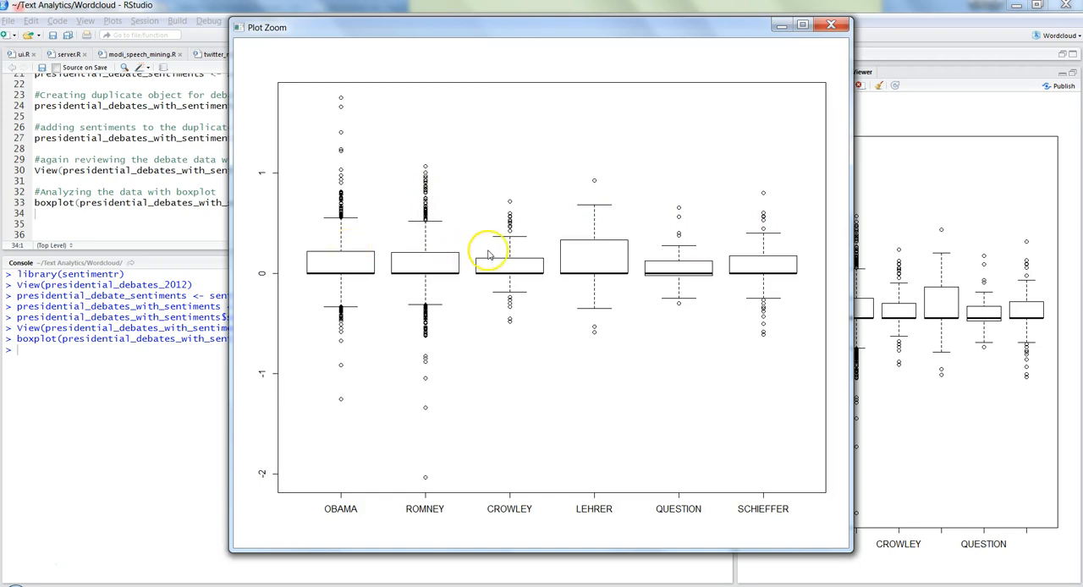
{"action": "mouse_move", "coordinate": [334, 216]}
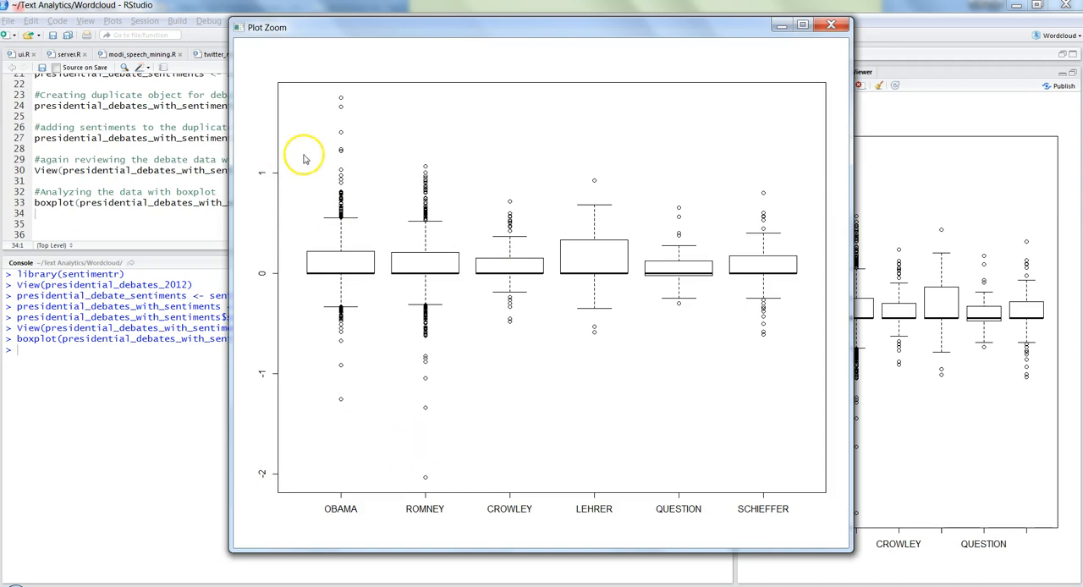
{"action": "mouse_move", "coordinate": [245, 161]}
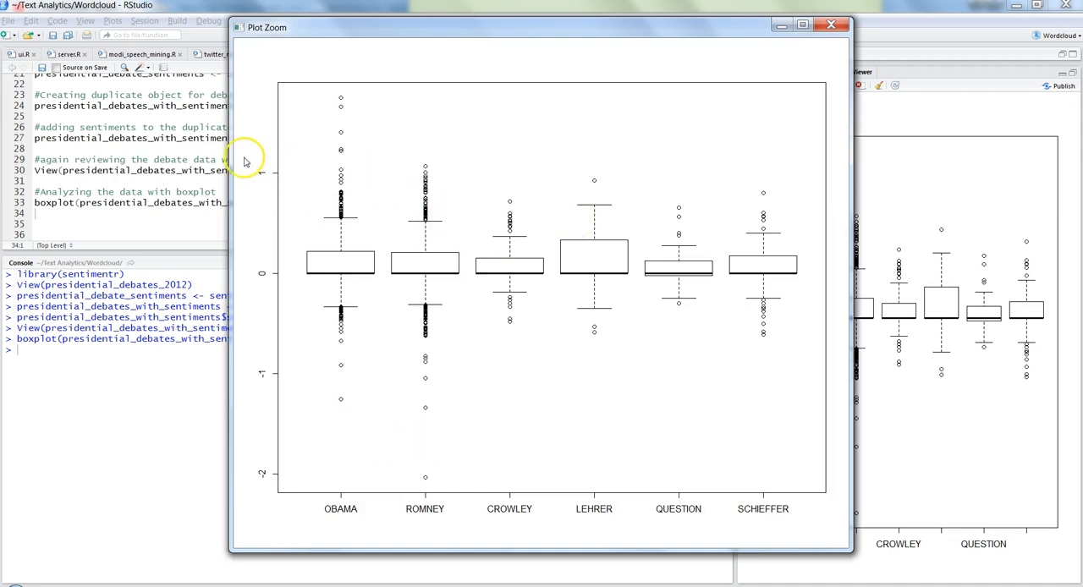